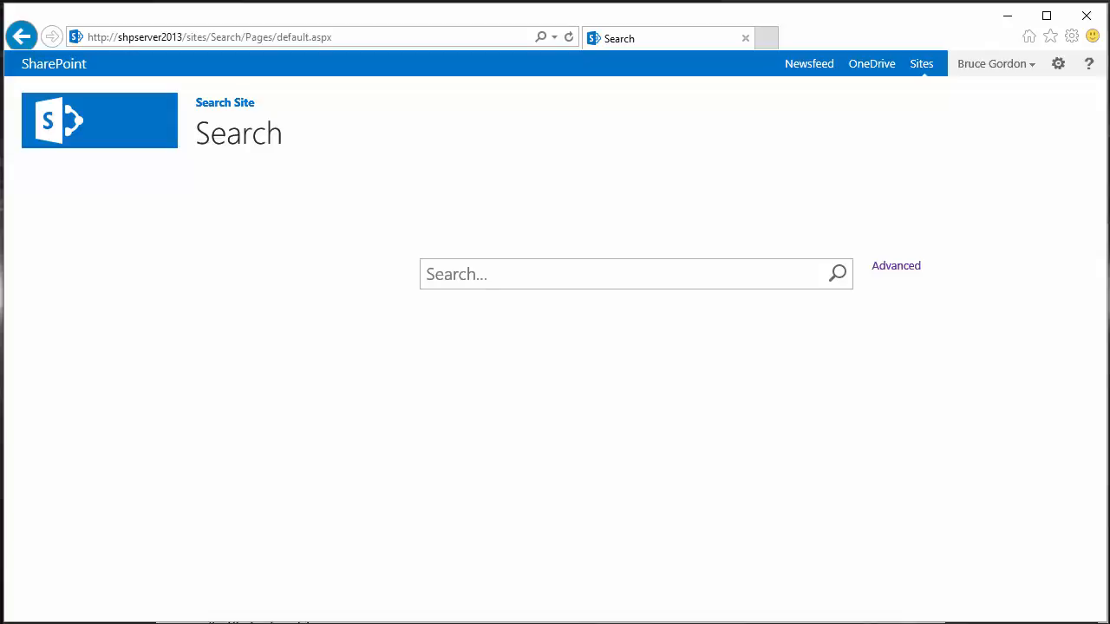
- Search the SharePoint Search site for '*' to list all results with refiners
click(624, 274)
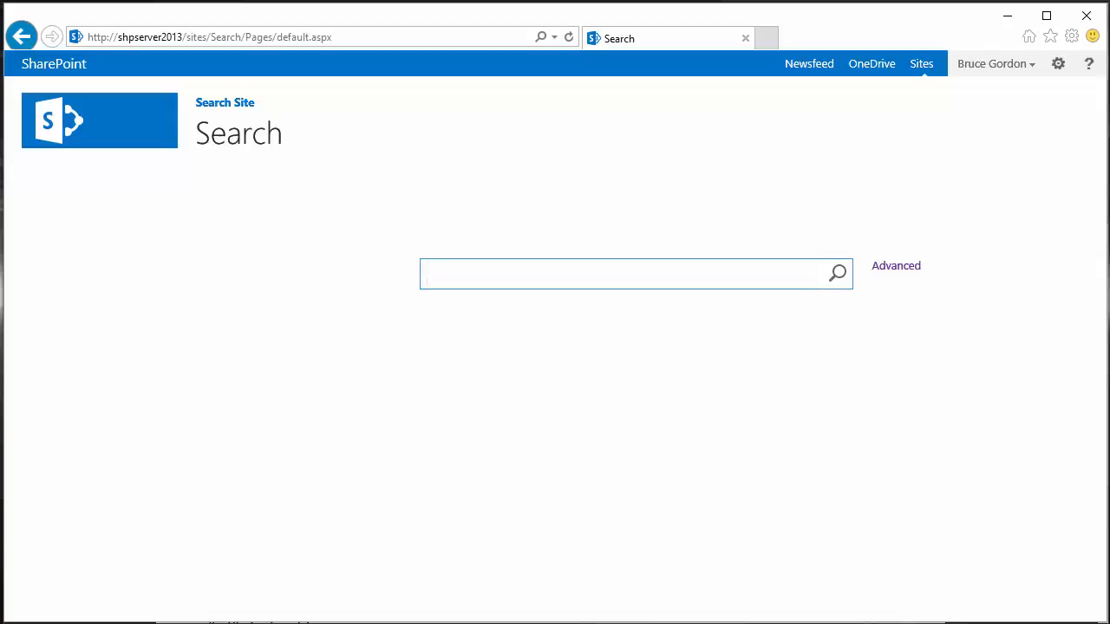
text(*)
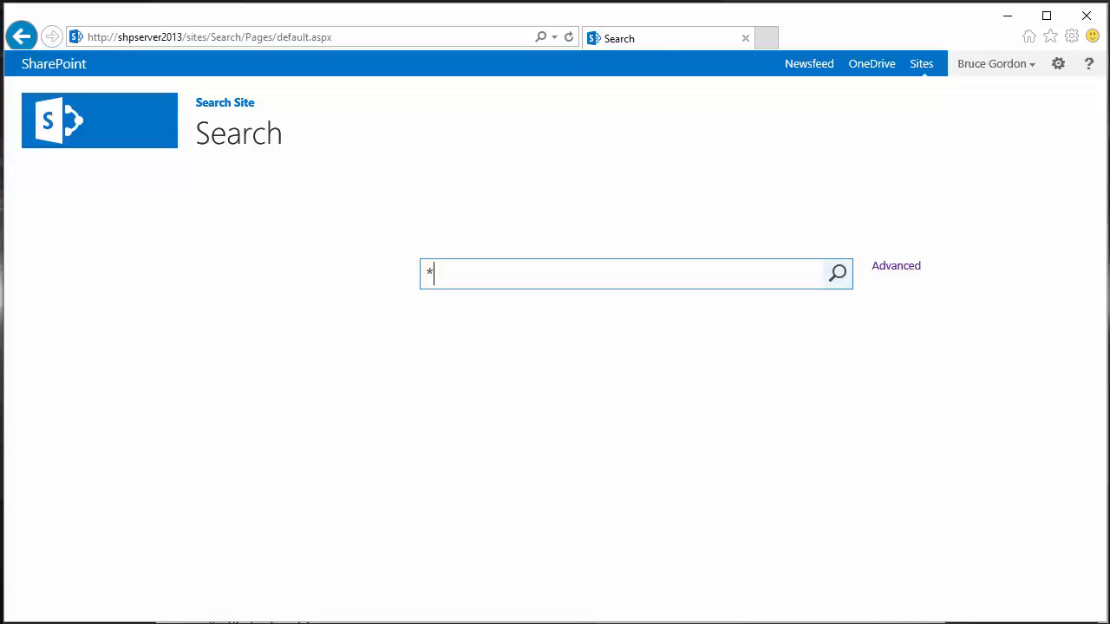
click(838, 272)
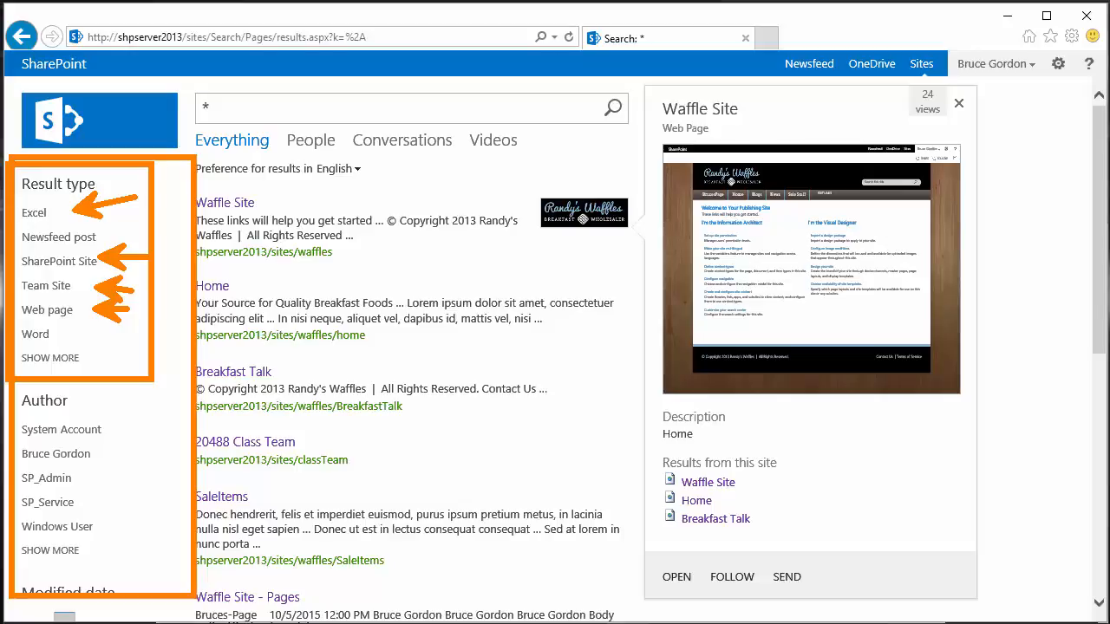
click(959, 103)
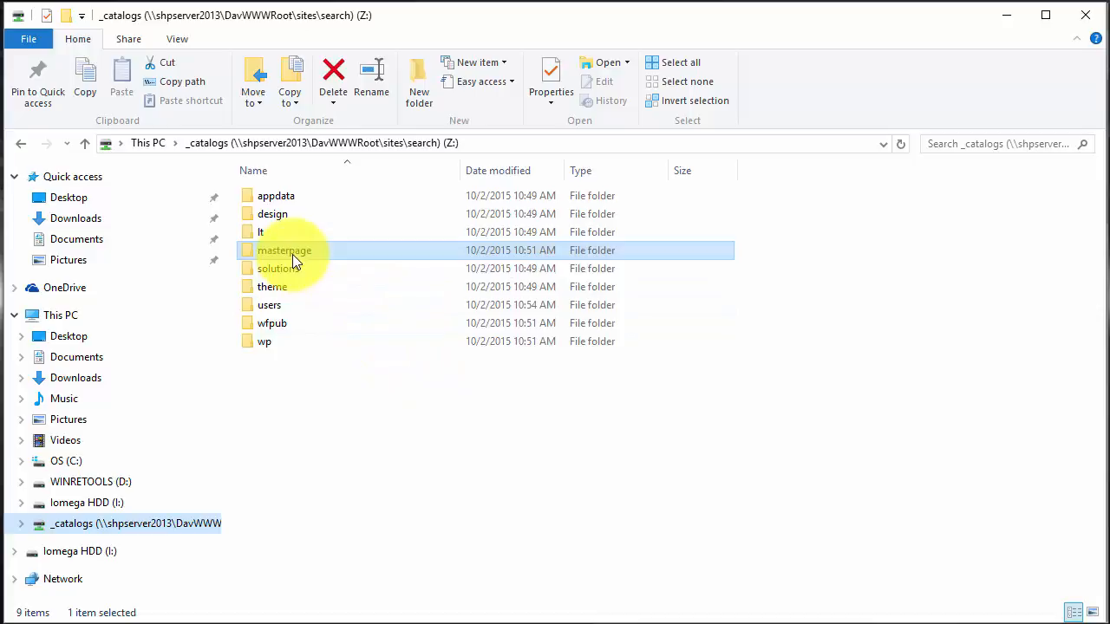
- Navigate through masterpage and Display Templates into the Filters folder
double_click(283, 249)
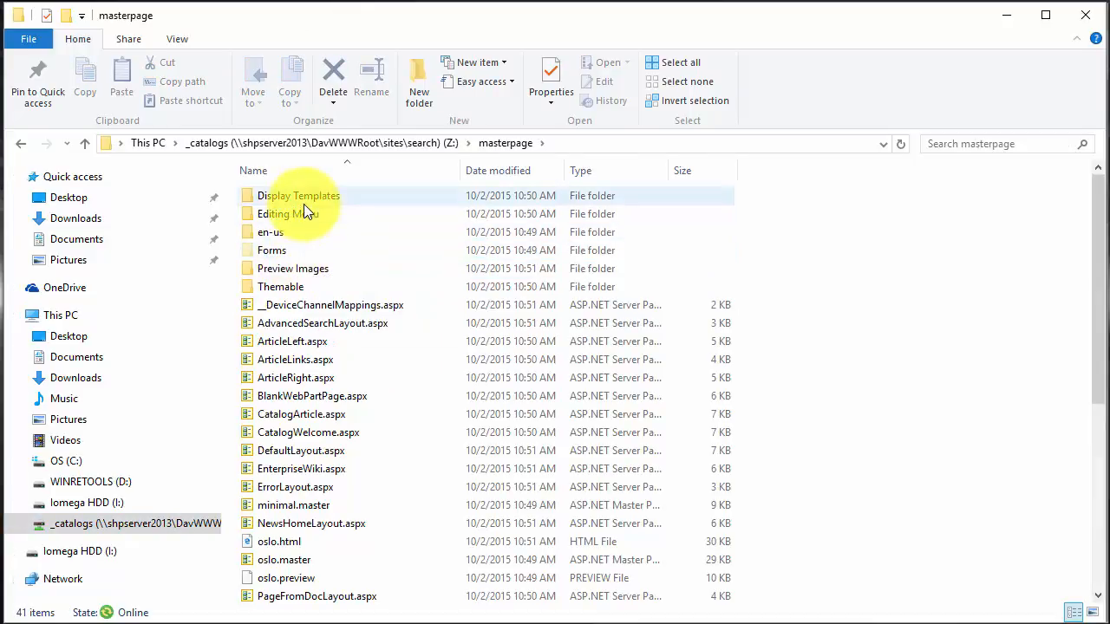
double_click(299, 195)
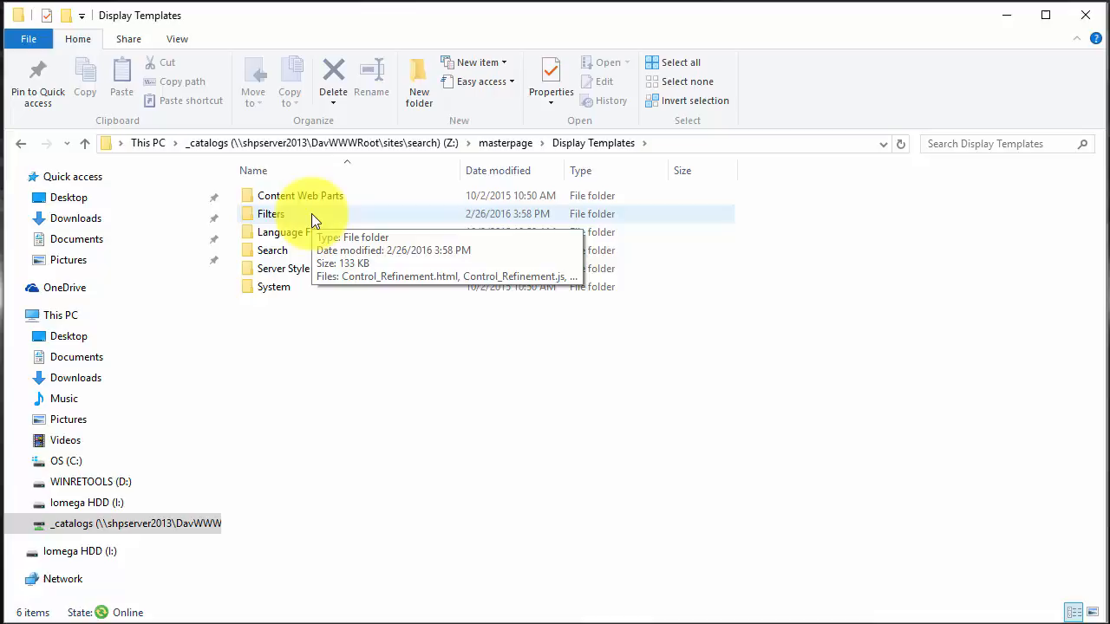
double_click(270, 213)
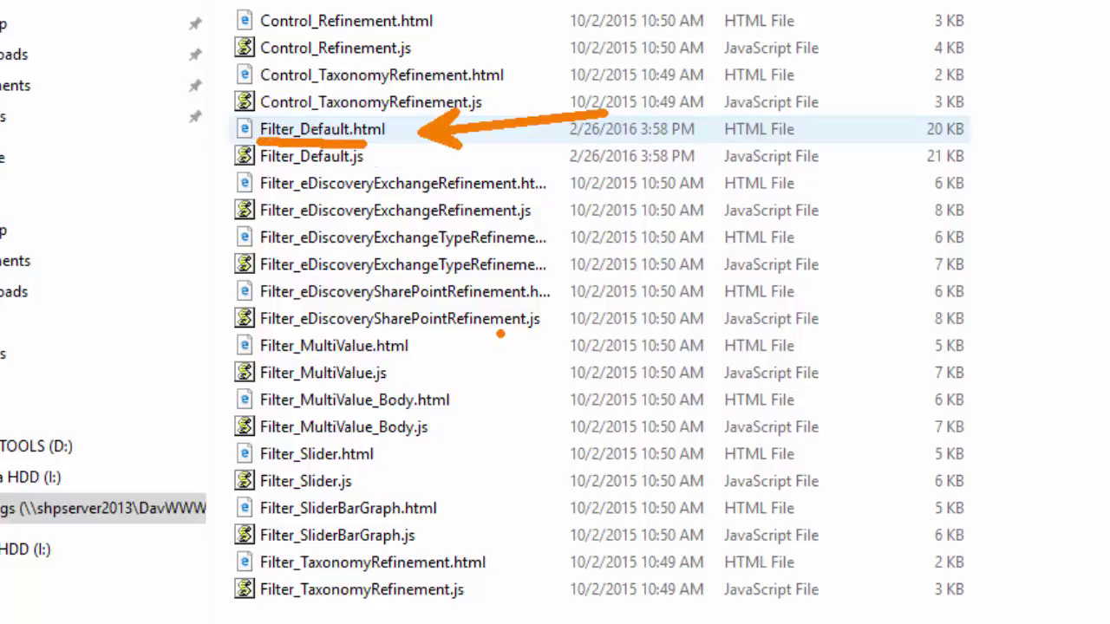
mouse_move(492, 380)
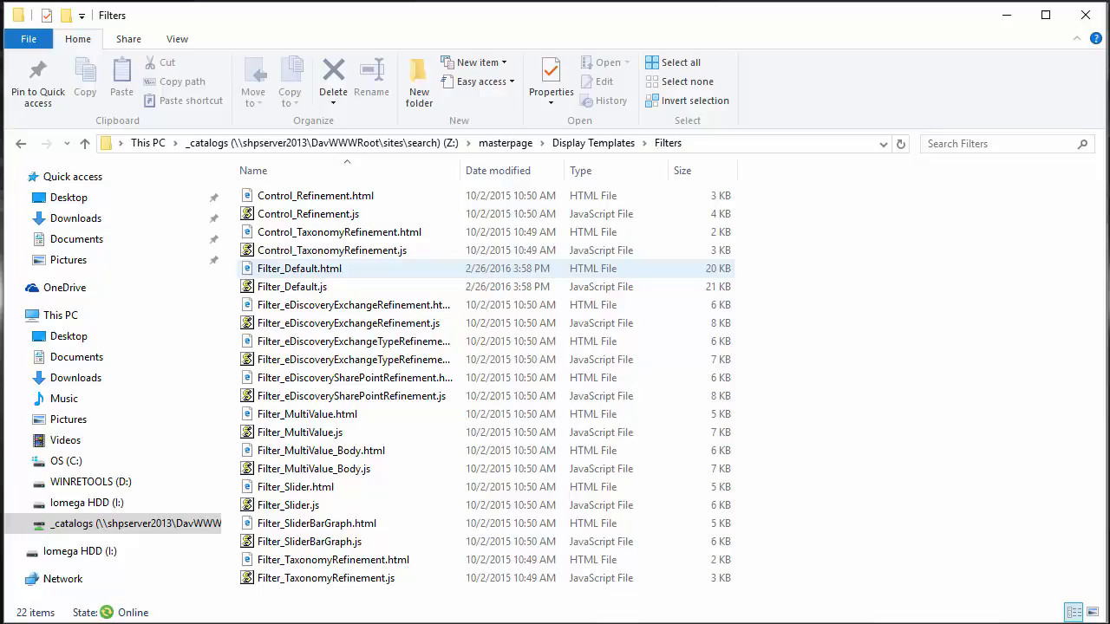
mouse_move(299, 268)
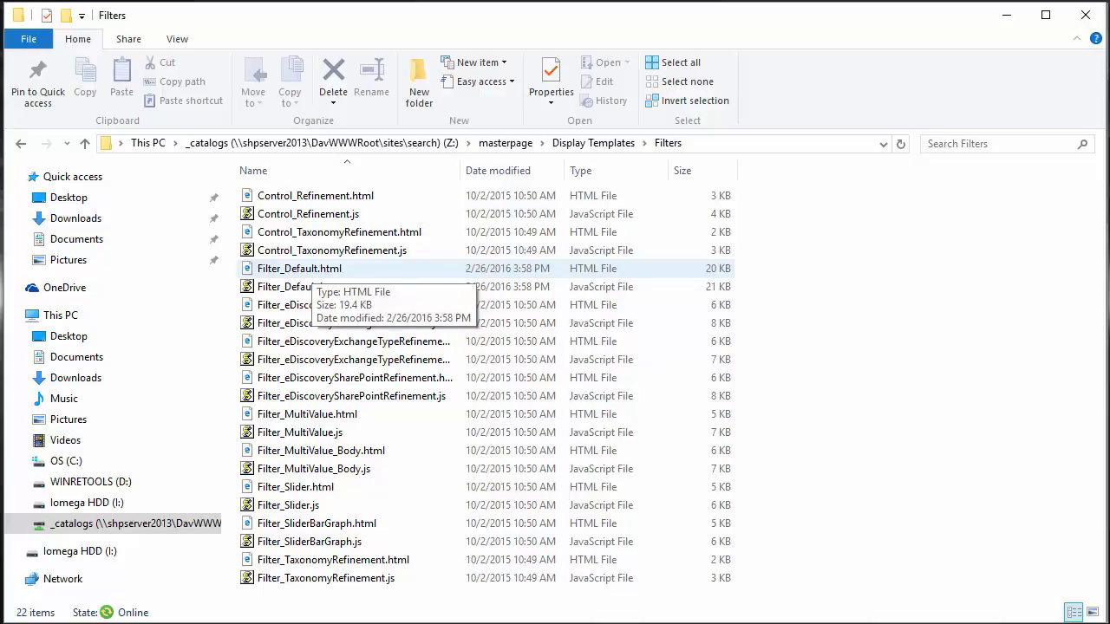
- Copy and paste Filter_Default.html to create 'Filter_Default - Copy.html' in Filters
right_click(300, 268)
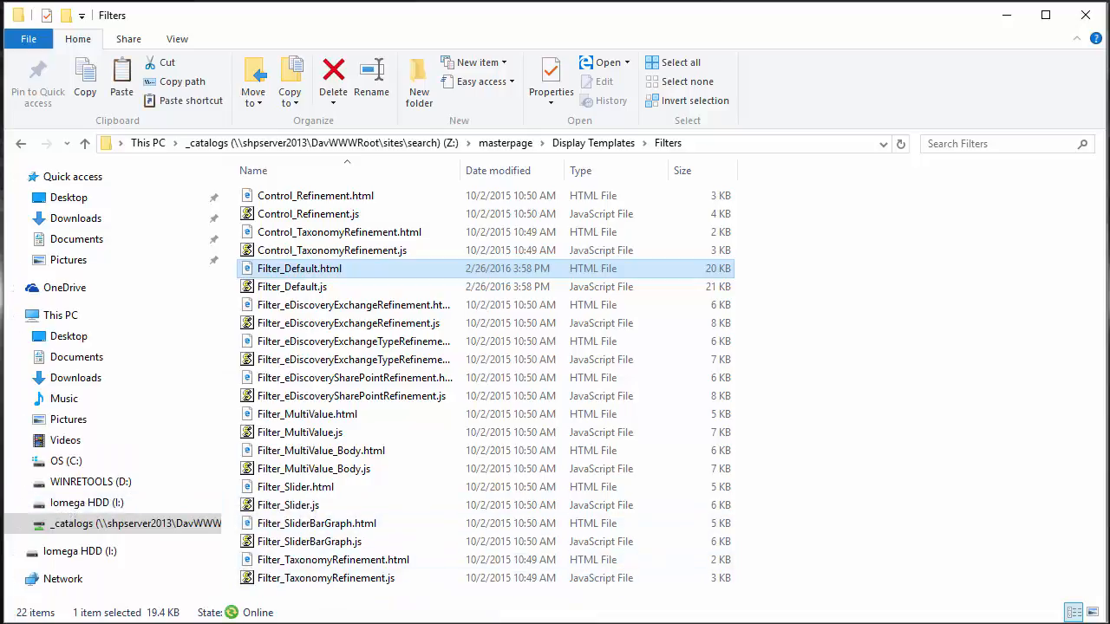
right_click(113, 330)
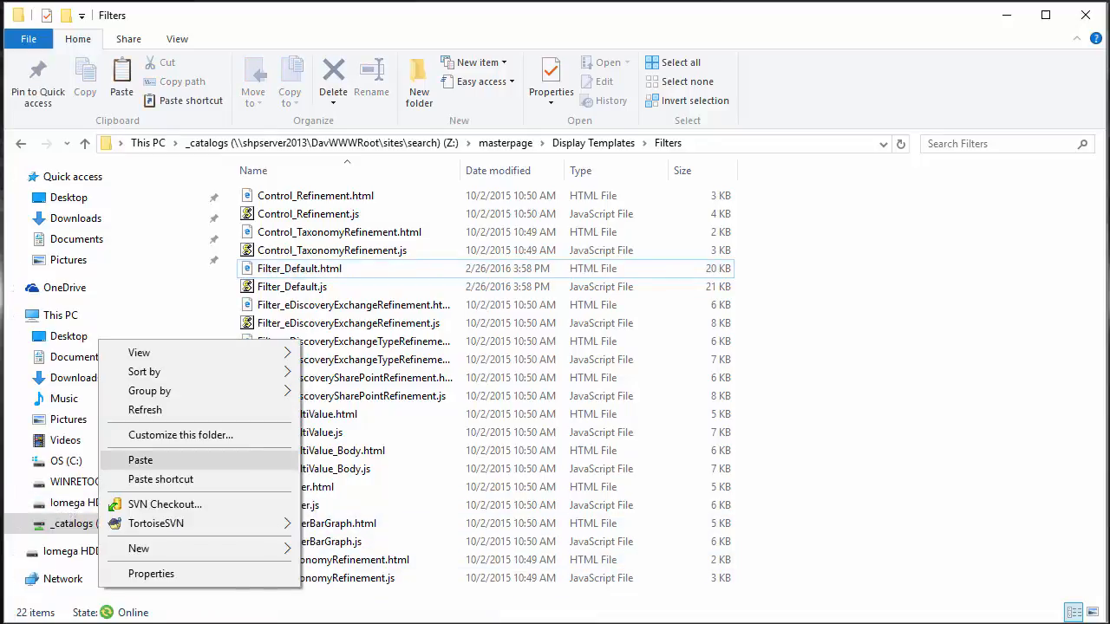
click(140, 459)
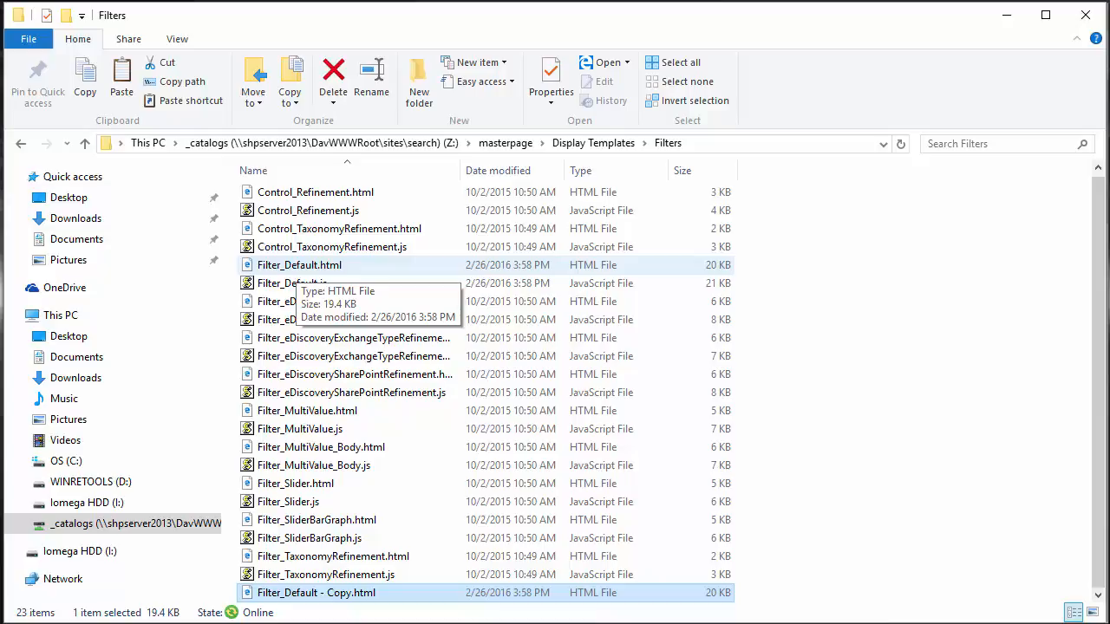
right_click(299, 265)
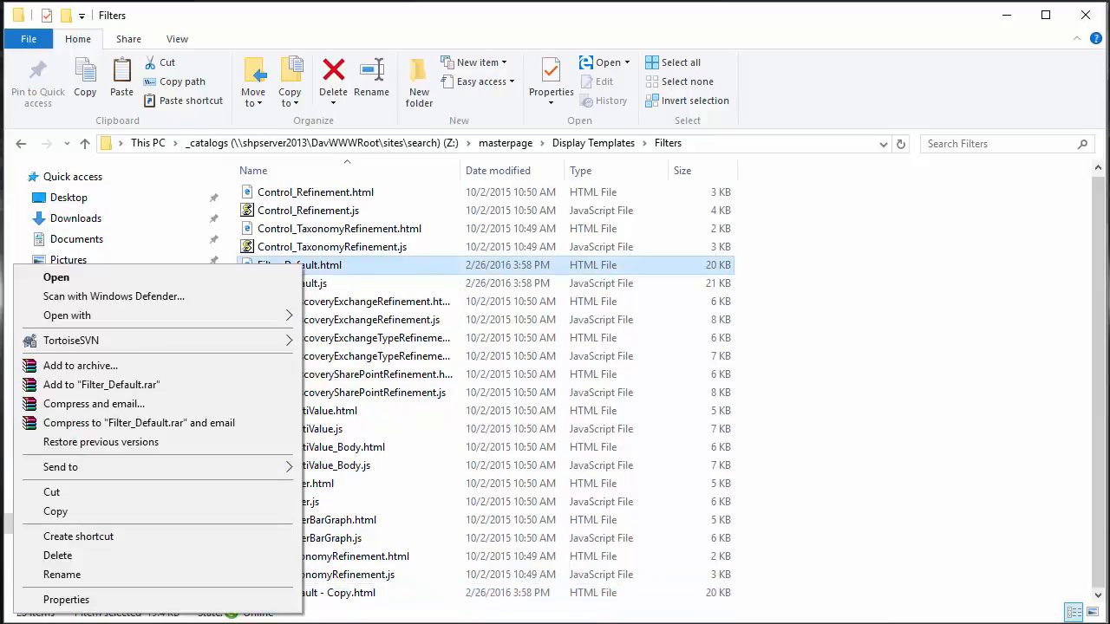
mouse_move(67, 315)
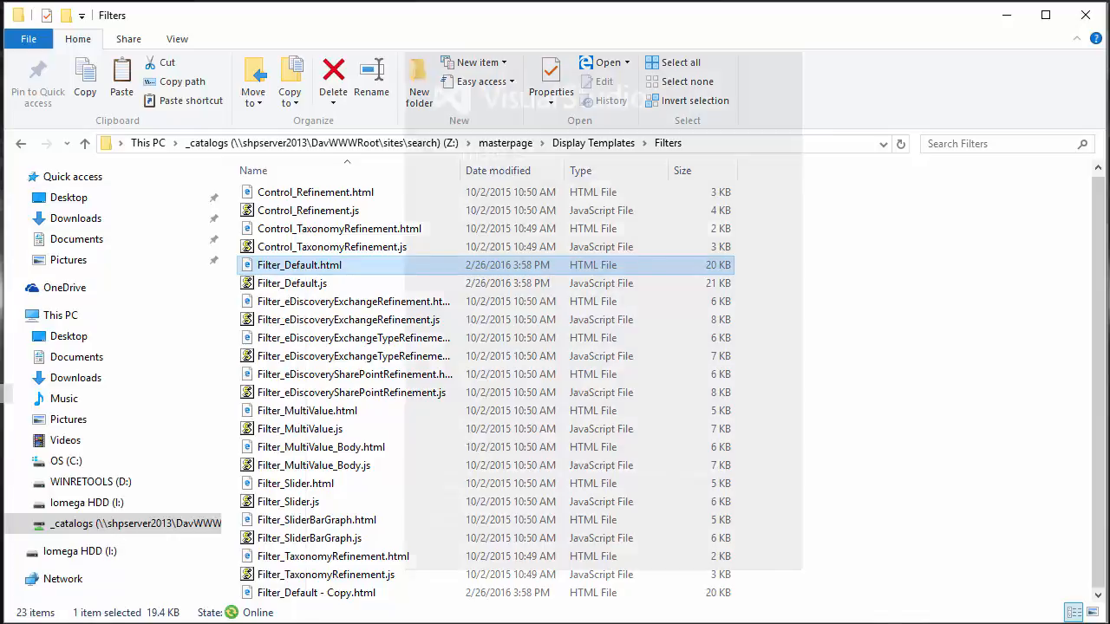
- Open Filter_Default.html in Visual Studio, change ShowCounts to true, and save
double_click(299, 265)
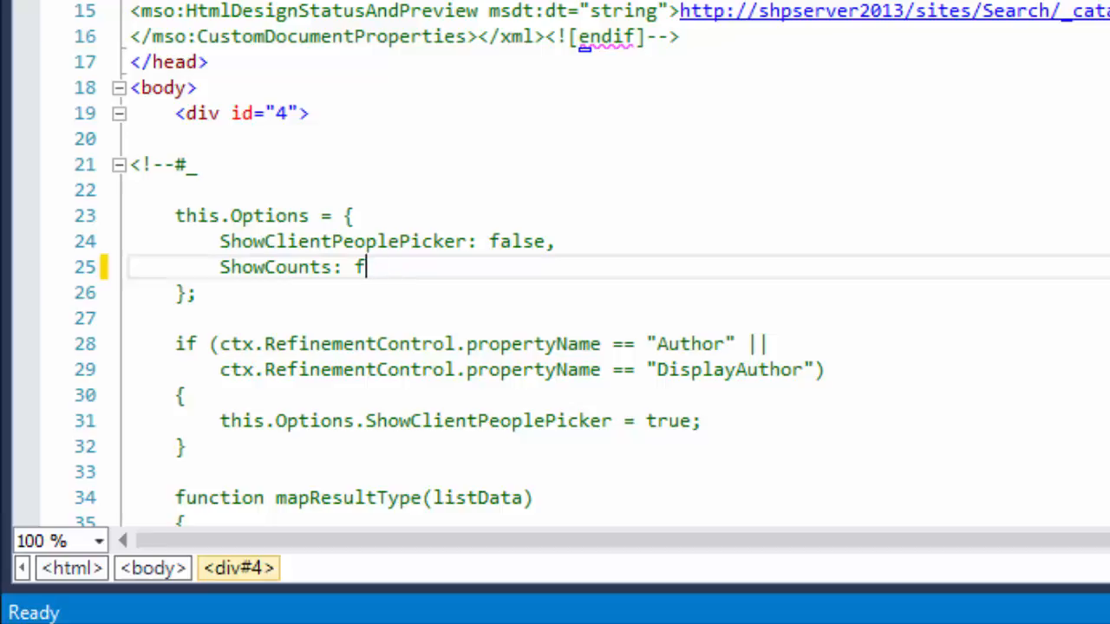
text(rue)
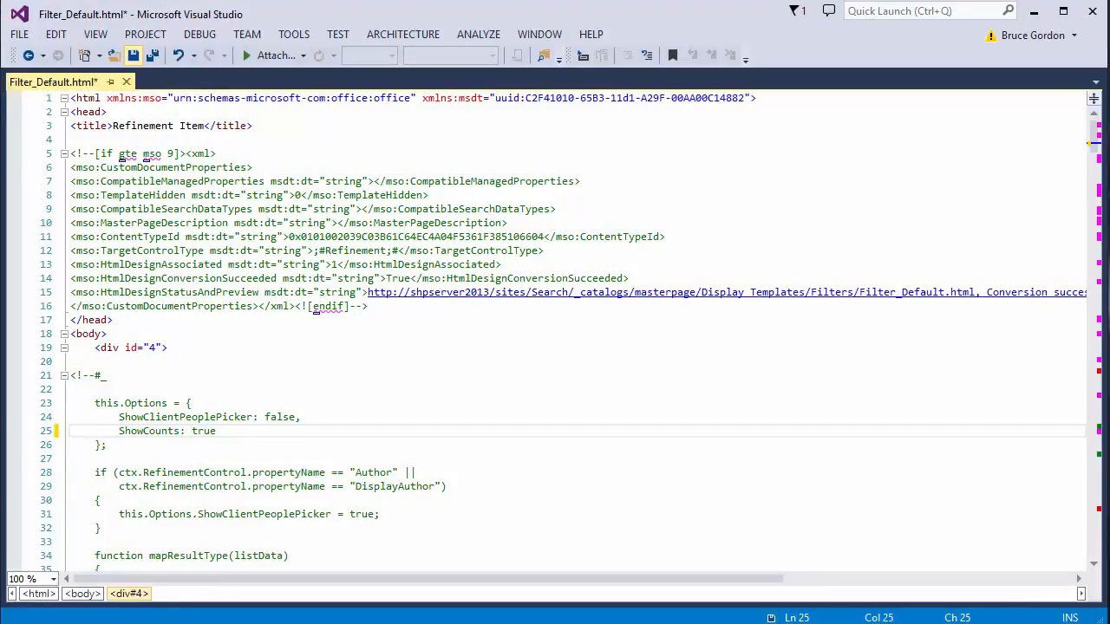
key(Ctrl+S)
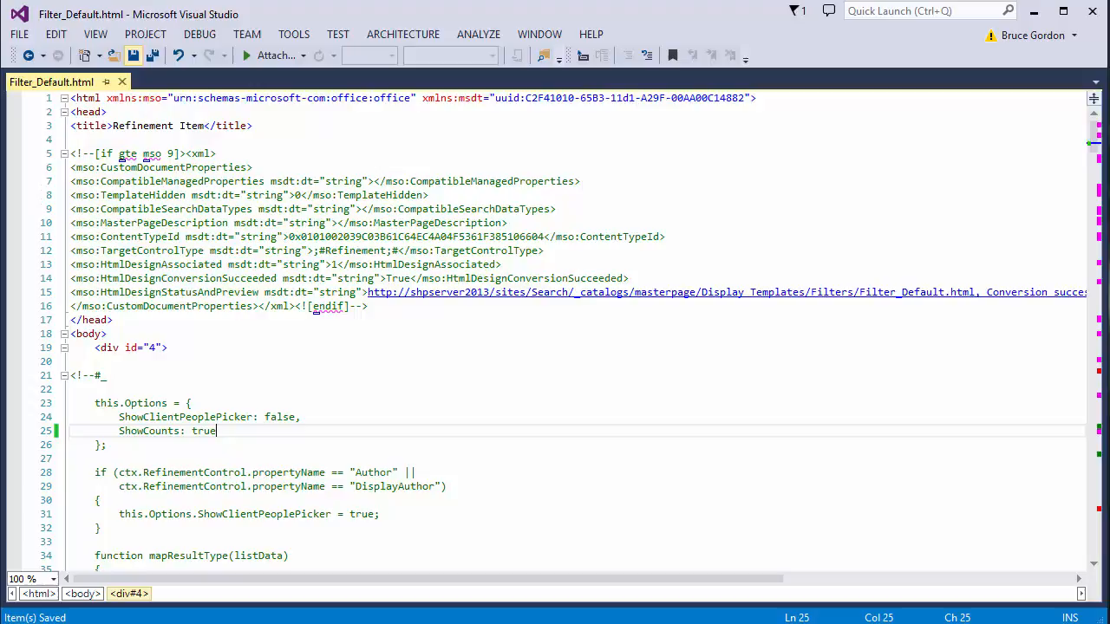